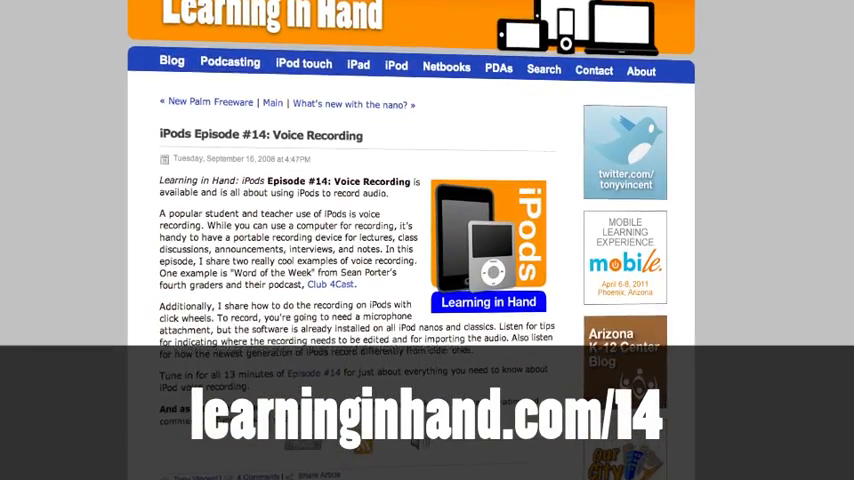
# Show the Voice Memos playlist listing the four date-named recordings.
pyautogui.scroll(-3)
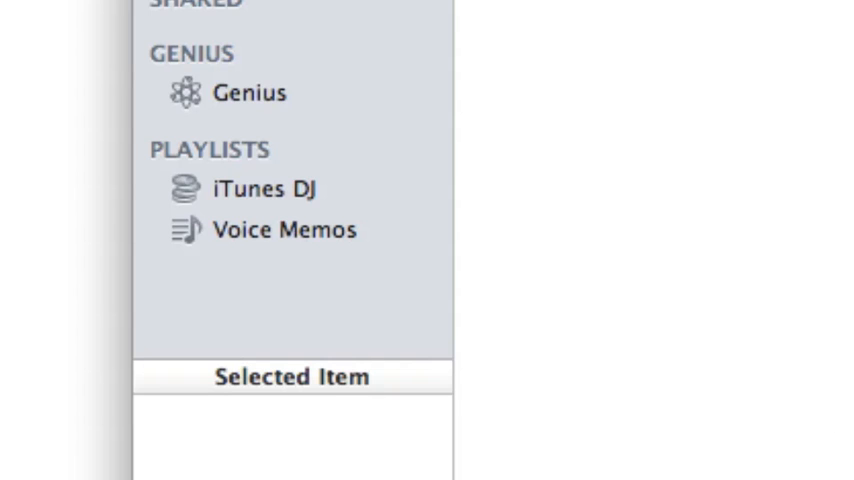
pyautogui.moveTo(320, 250)
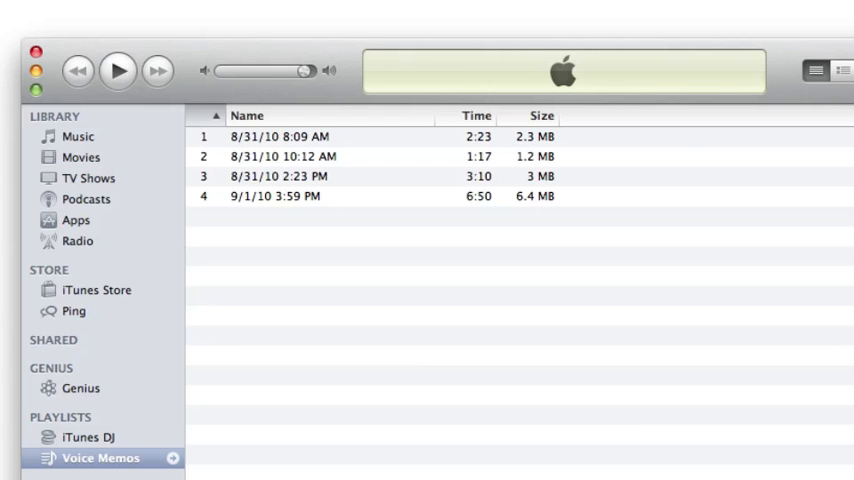
pyautogui.moveTo(544, 152)
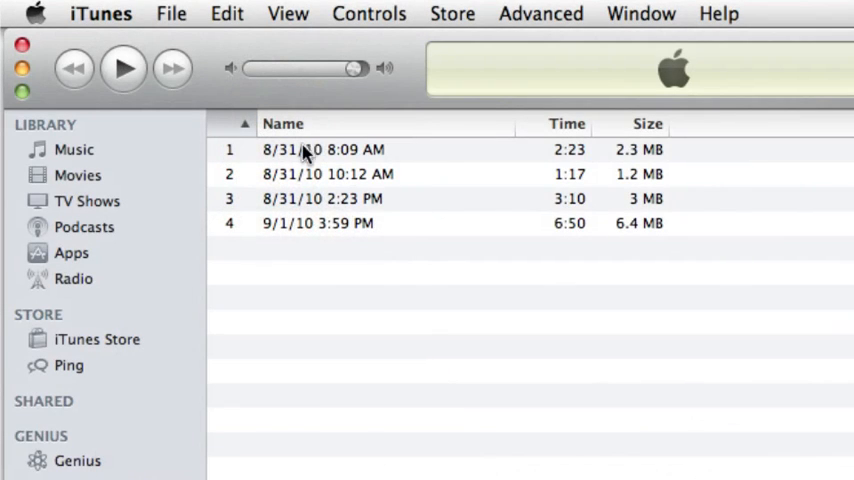
# Create a smart playlist whose rule is Artist contains 'Tony Vincent'.
pyautogui.click(172, 12)
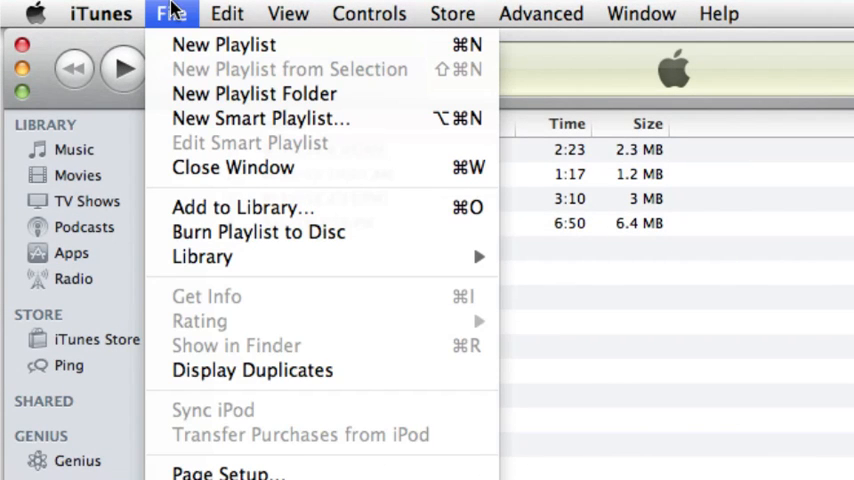
pyautogui.moveTo(260, 118)
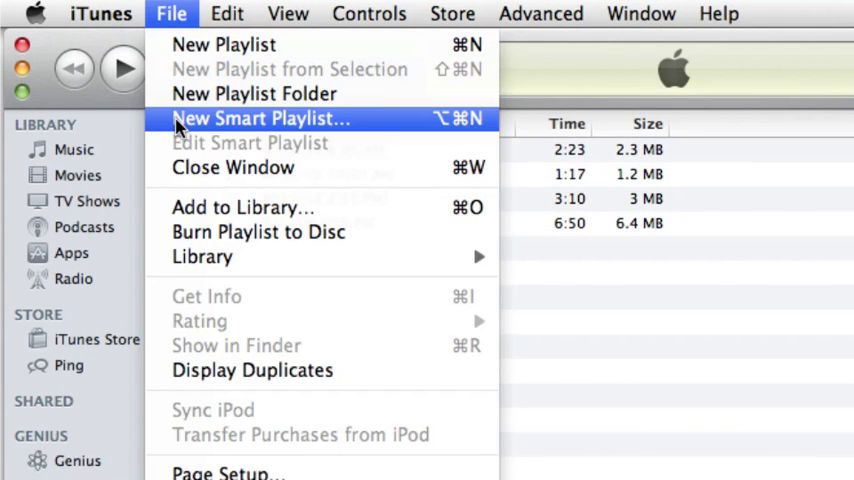
pyautogui.click(260, 118)
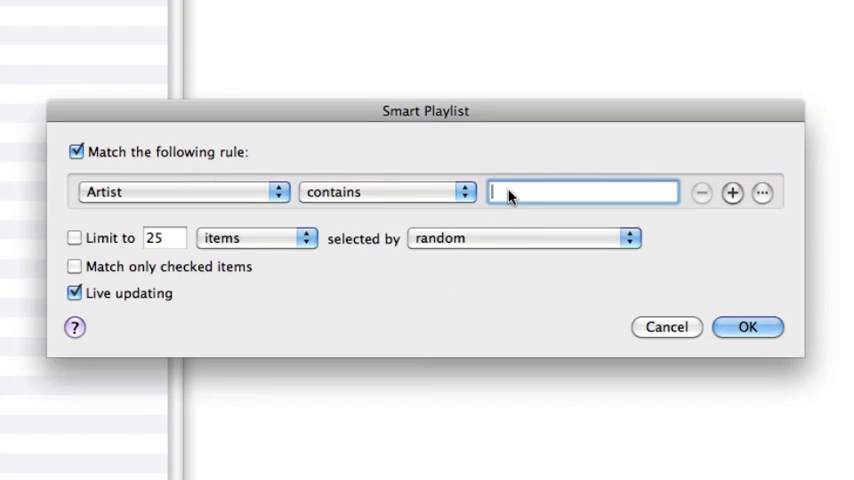
pyautogui.write('Tony')
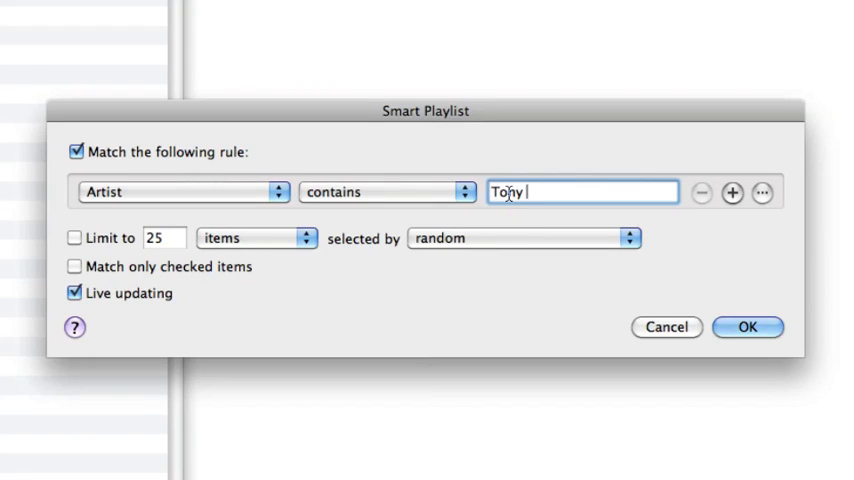
pyautogui.write('Vincent')
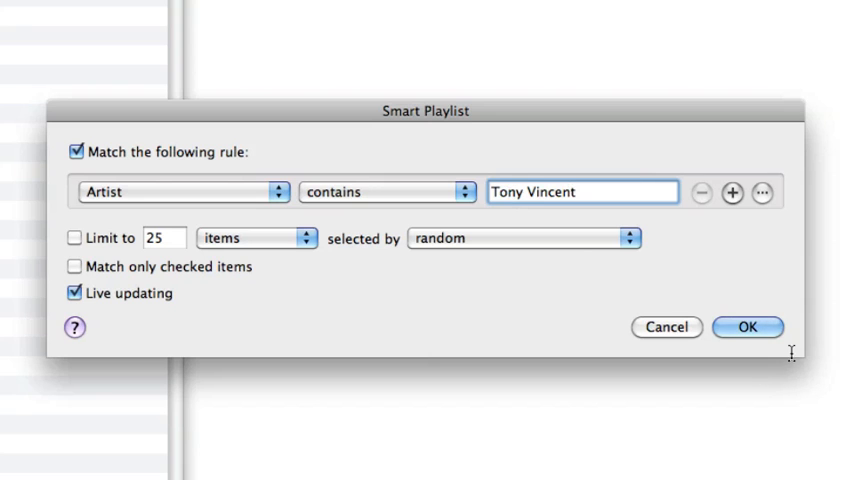
pyautogui.click(748, 326)
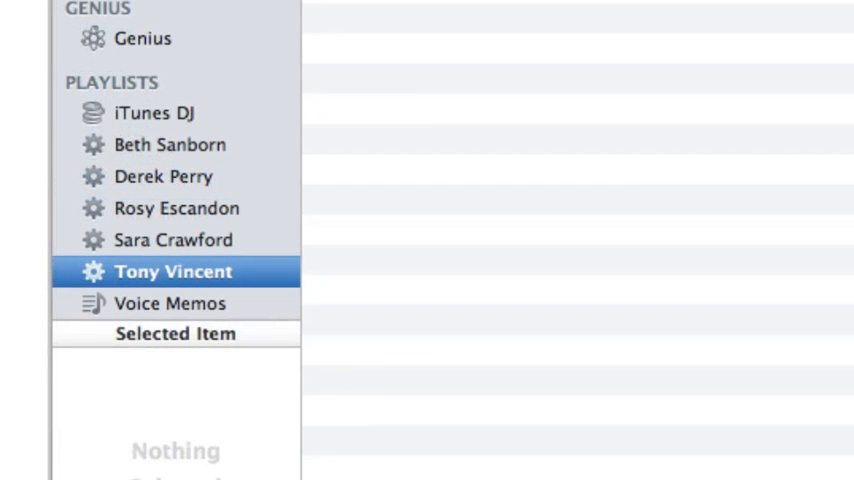
# In View Options, hide Album, Genre and the other extra columns, keeping Artist and Time.
pyautogui.click(226, 12)
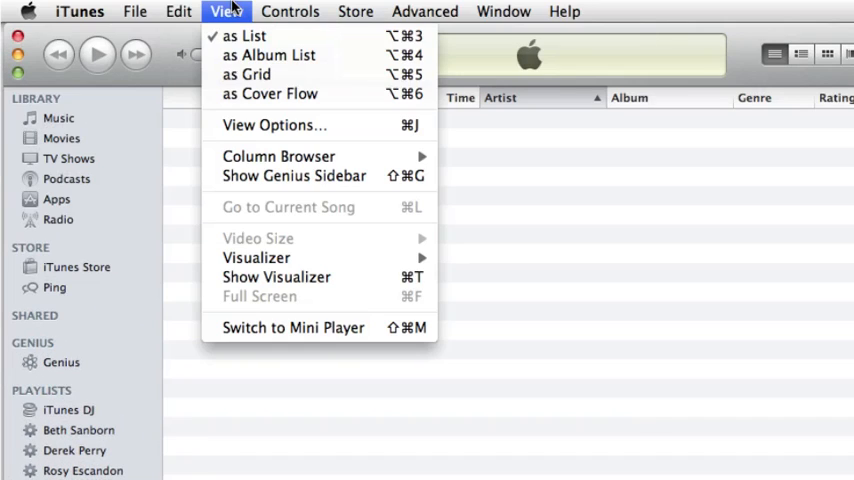
pyautogui.click(274, 124)
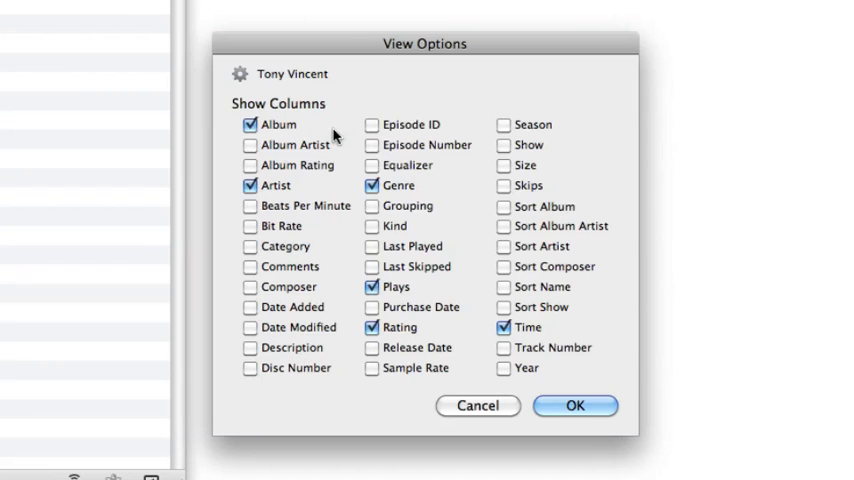
pyautogui.click(250, 124)
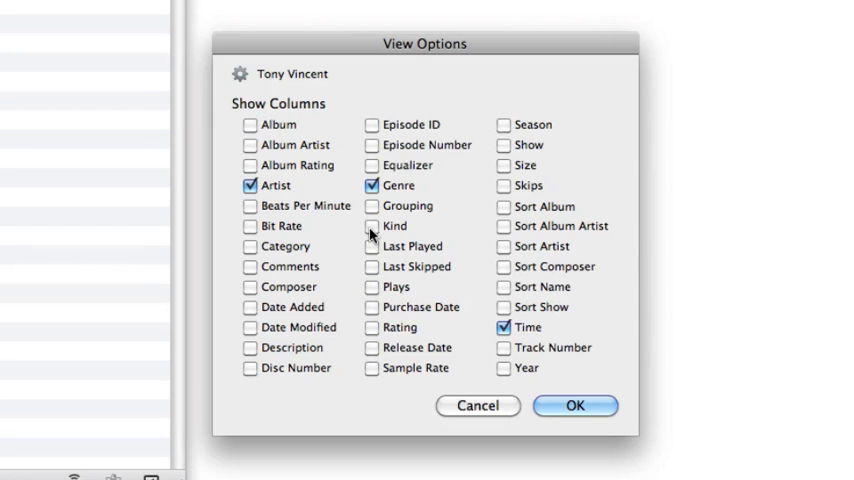
pyautogui.click(372, 184)
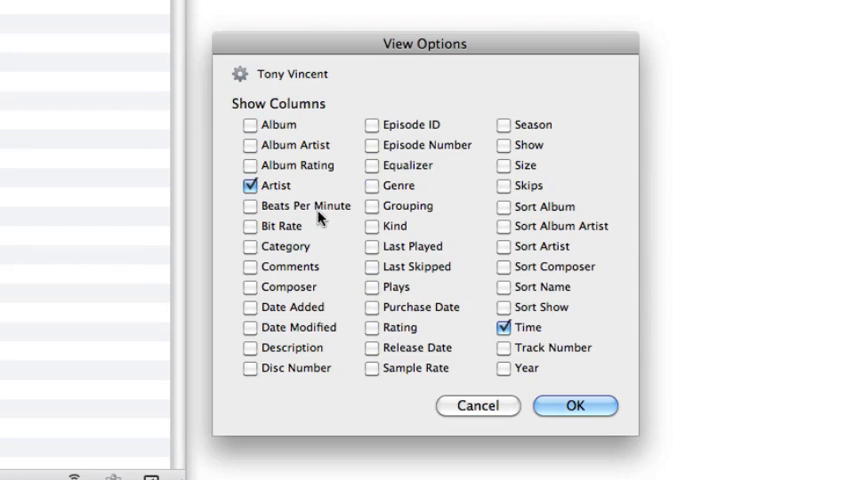
pyautogui.click(252, 266)
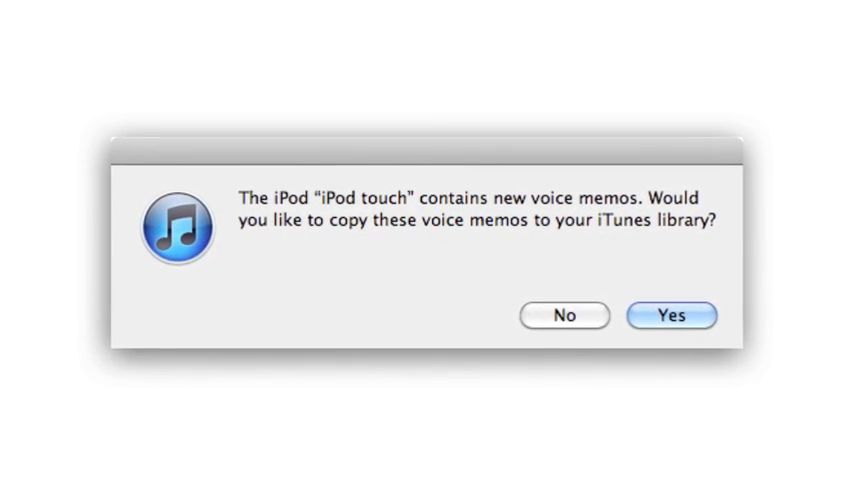
# Answer the copy-voice-memos prompt and bring up View Options for the Voice Memos list.
pyautogui.click(672, 316)
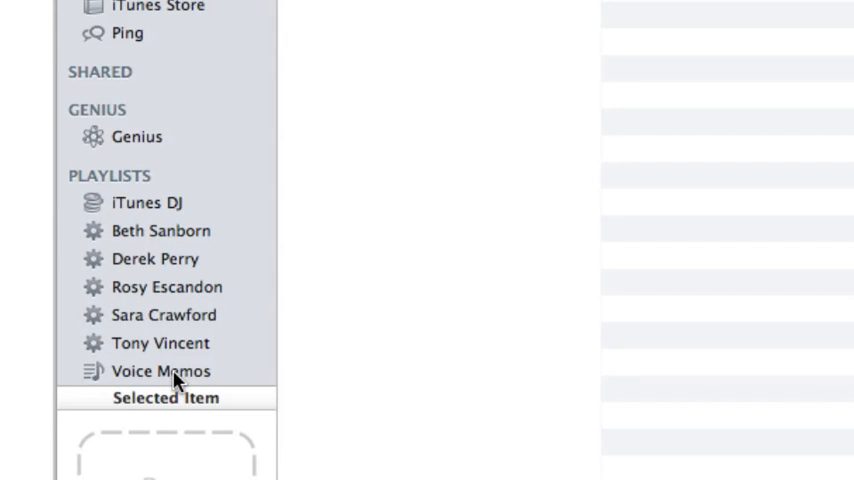
pyautogui.click(160, 372)
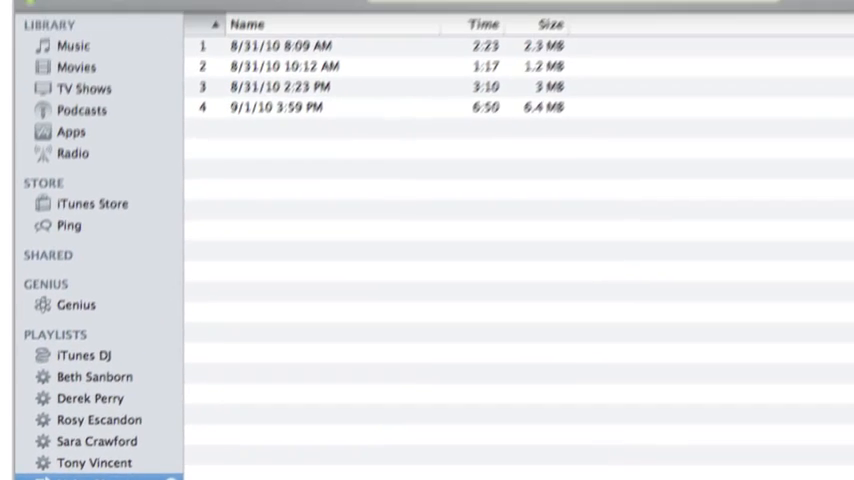
pyautogui.click(220, 12)
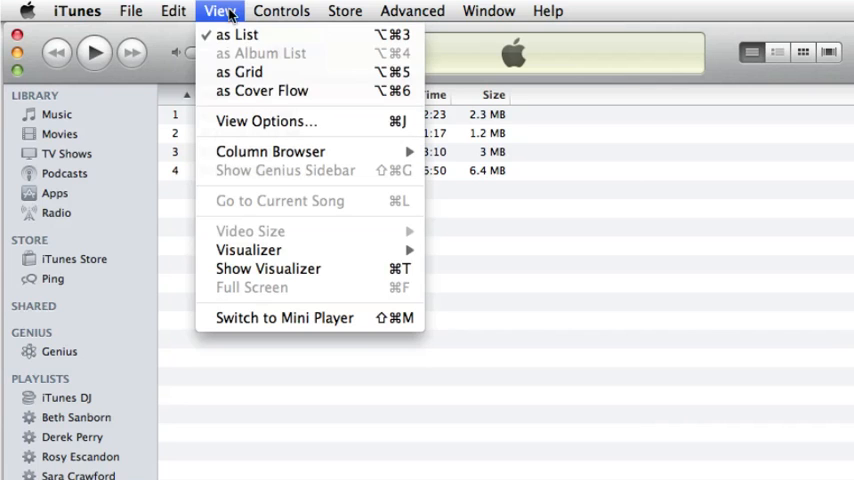
pyautogui.click(266, 120)
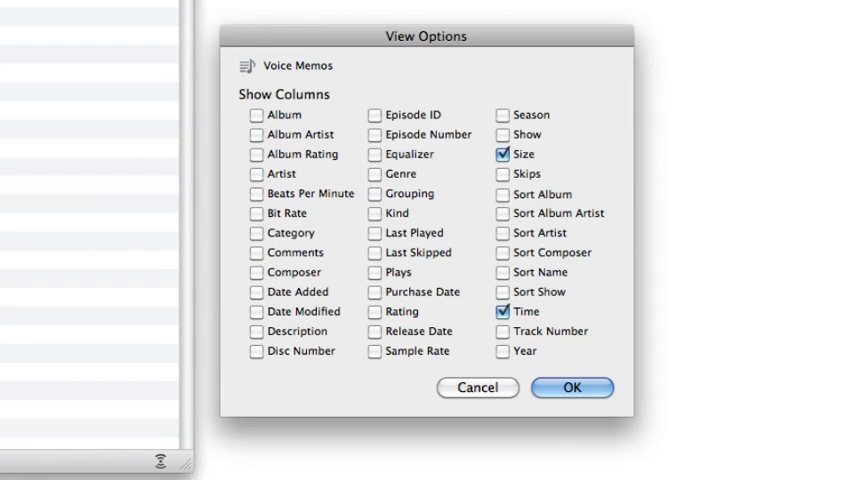
pyautogui.moveTo(280, 184)
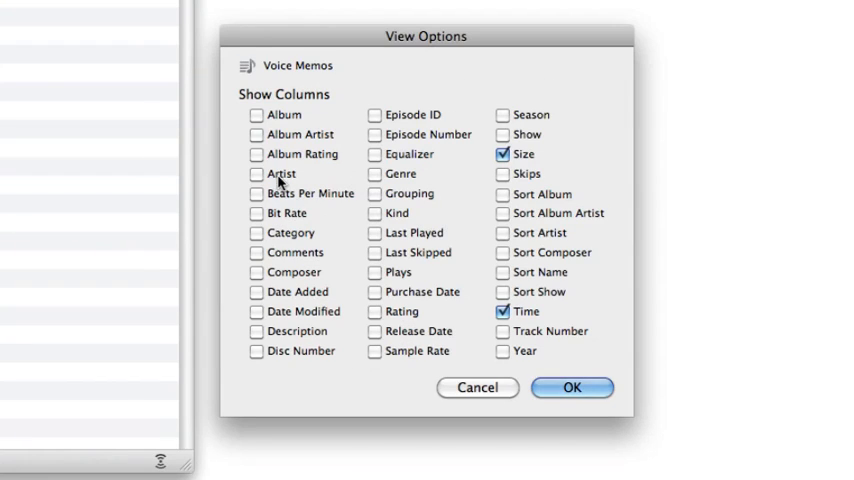
# Show the Artist and Comments columns in the Voice Memos list.
pyautogui.click(256, 172)
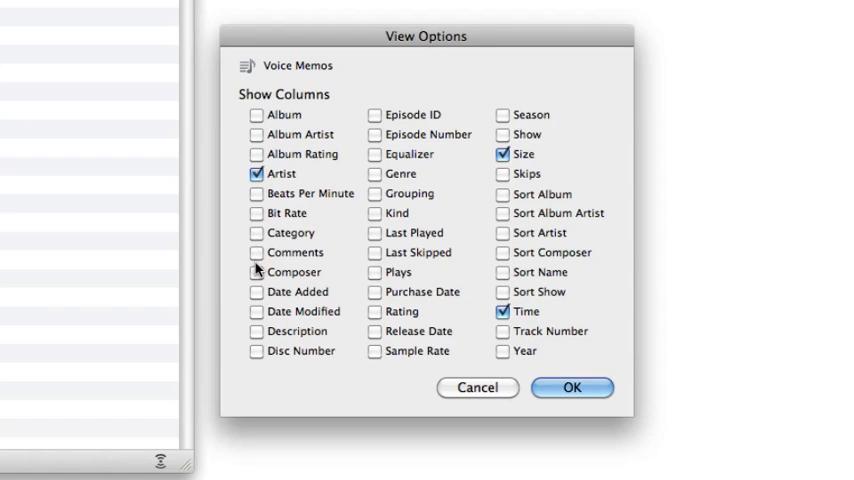
pyautogui.click(572, 388)
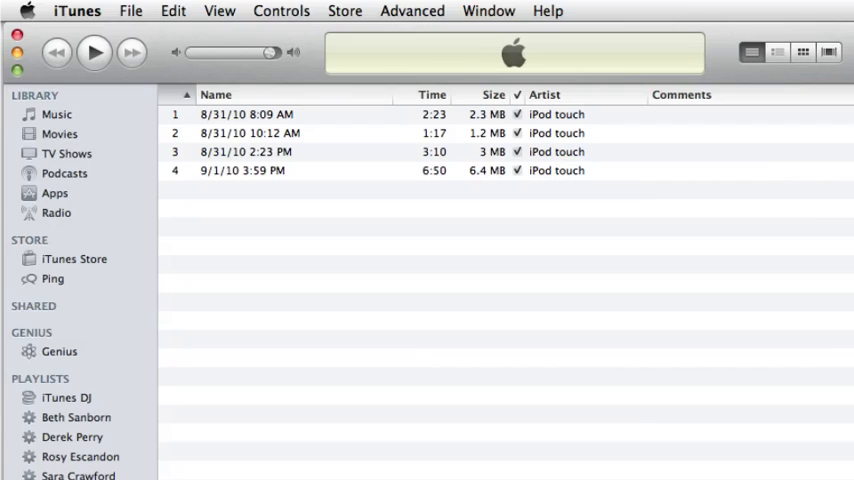
pyautogui.click(220, 12)
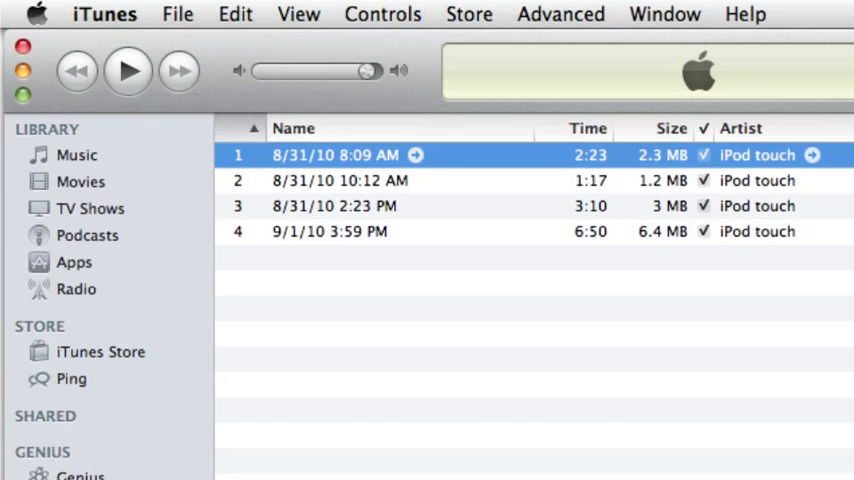
# Listen to the first memo, then tag it with artist 'Tony Vincent' and comment 'Poem #1'.
pyautogui.click(128, 70)
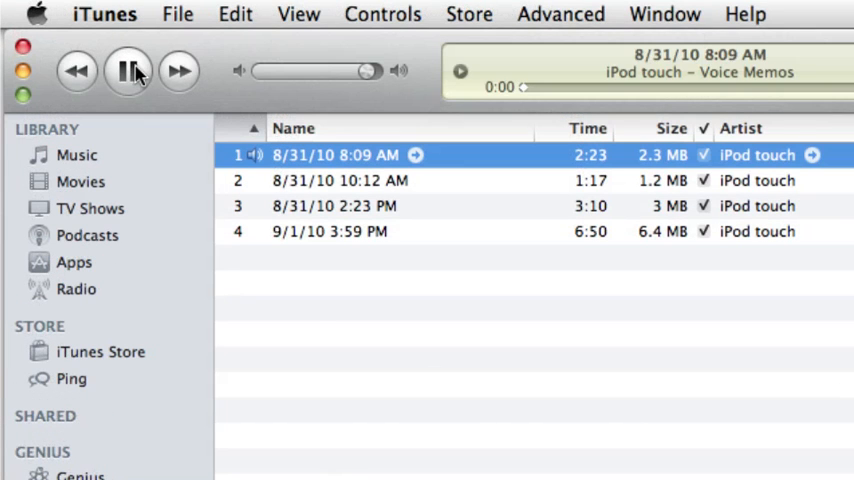
pyautogui.click(128, 70)
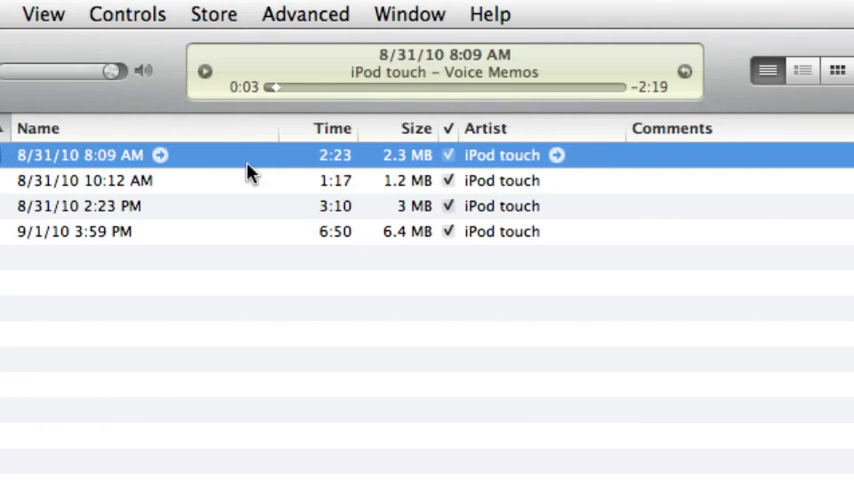
pyautogui.doubleClick(502, 156)
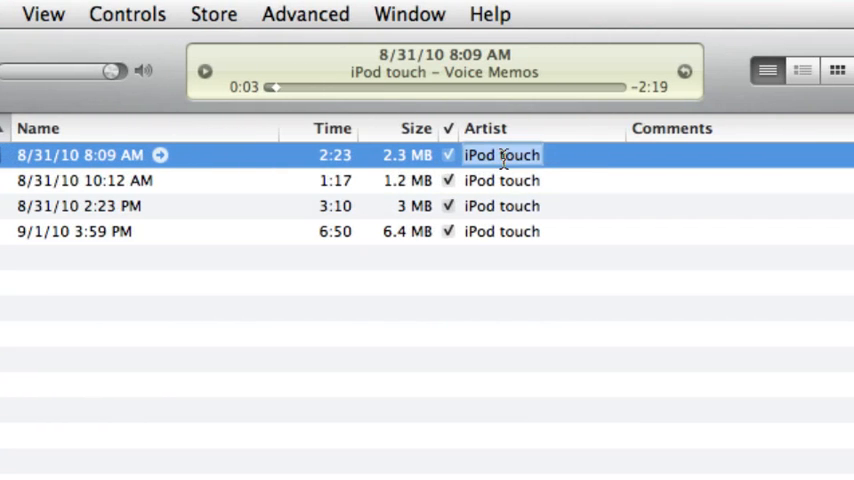
pyautogui.write('Tony Vincent')
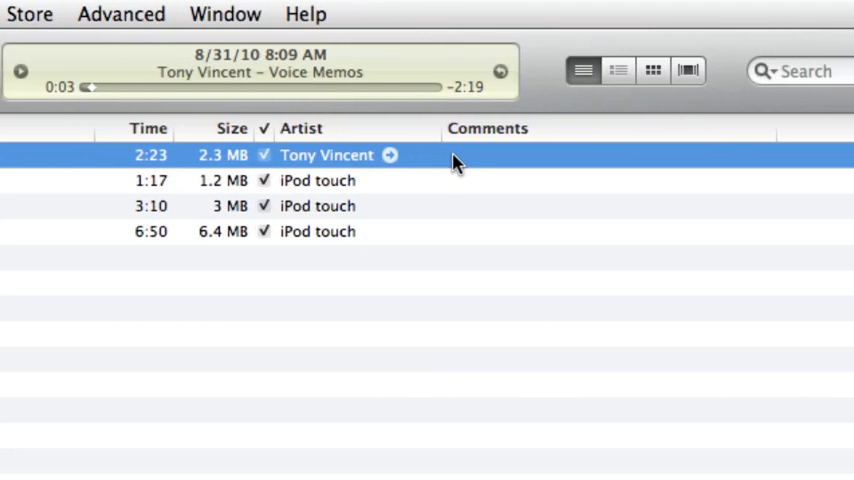
pyautogui.write('Poem #1')
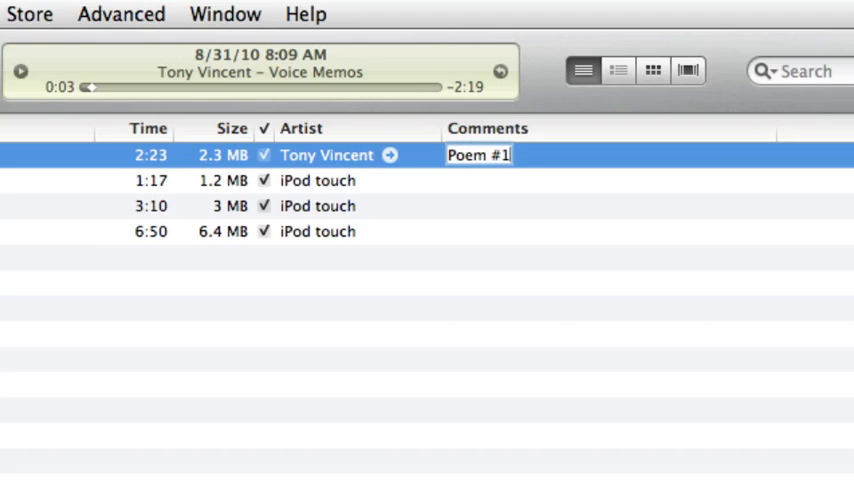
pyautogui.press('Return')
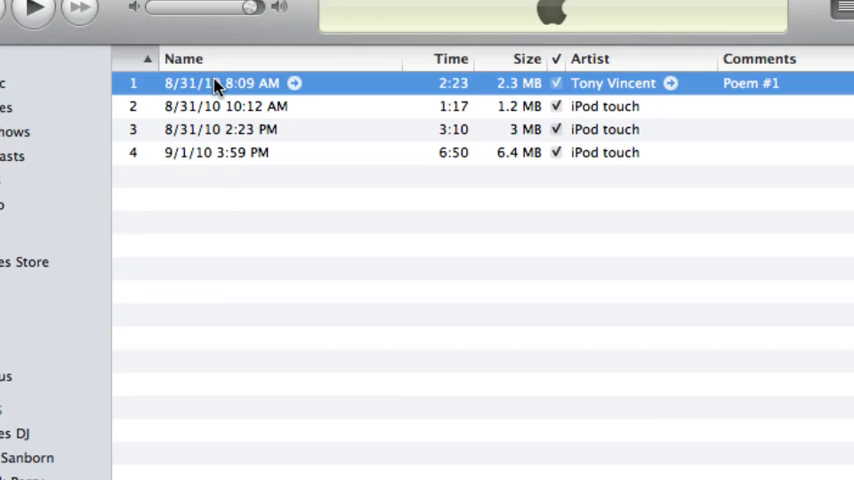
pyautogui.rightClick(220, 84)
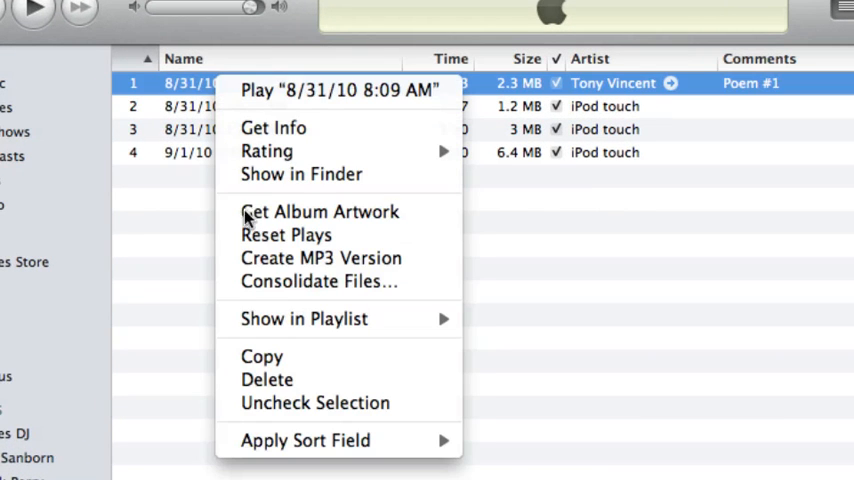
pyautogui.click(268, 380)
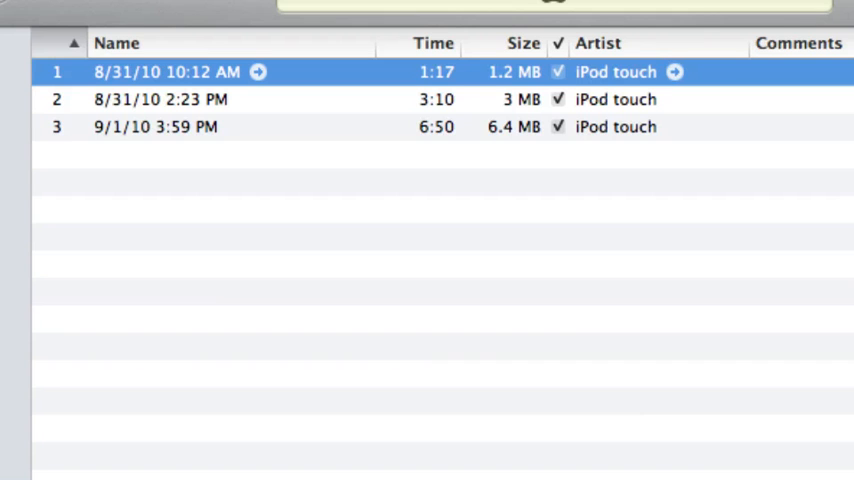
pyautogui.click(164, 12)
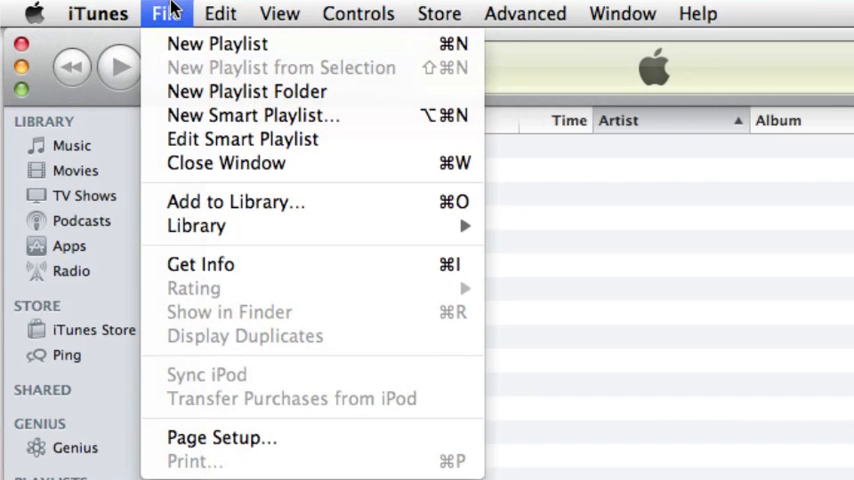
pyautogui.moveTo(246, 90)
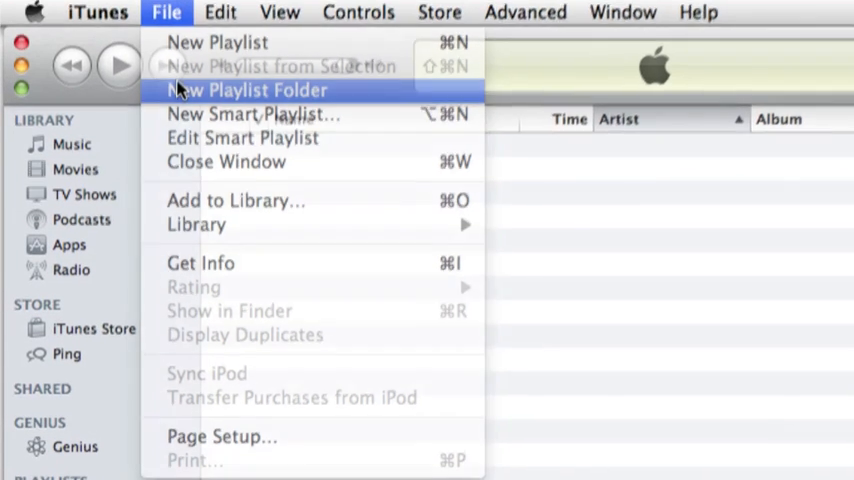
# Create a 'Period 1' playlist folder and move the student smart playlists into it.
pyautogui.click(242, 88)
pyautogui.write('Period')
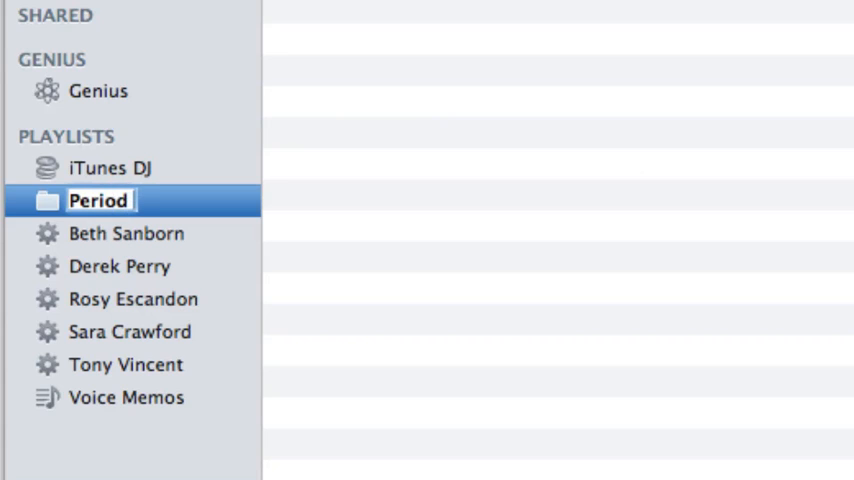
pyautogui.write('1')
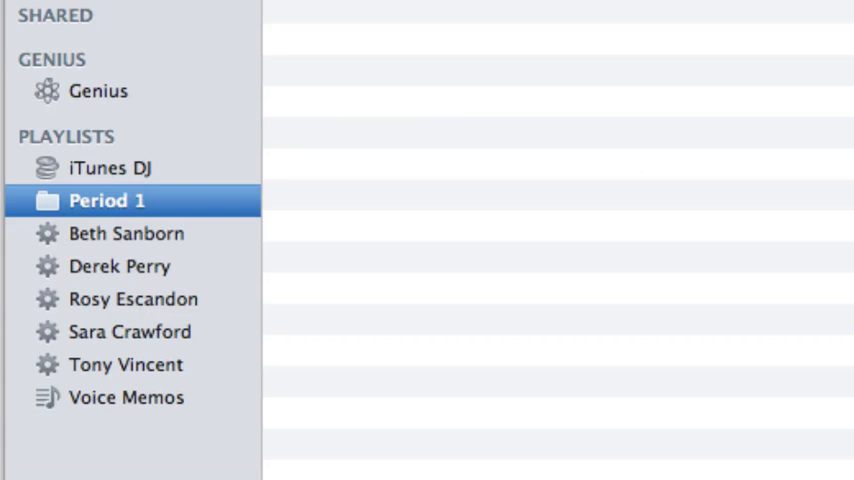
pyautogui.moveTo(148, 370)
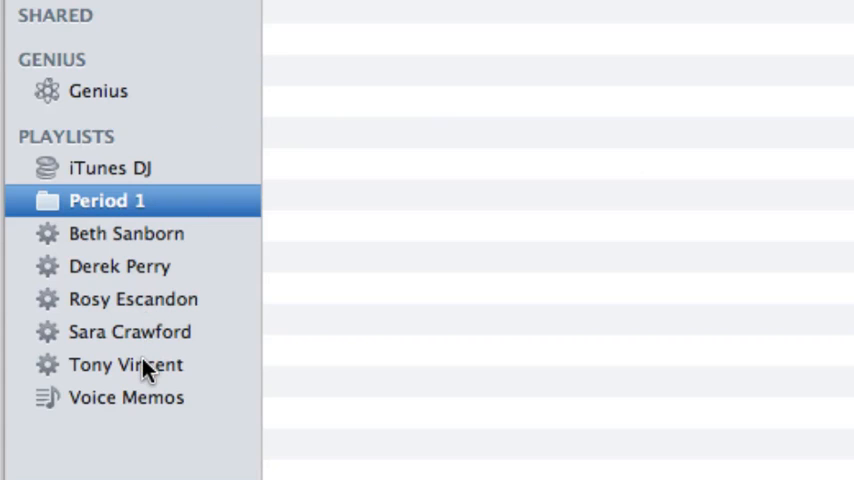
pyautogui.click(22, 200)
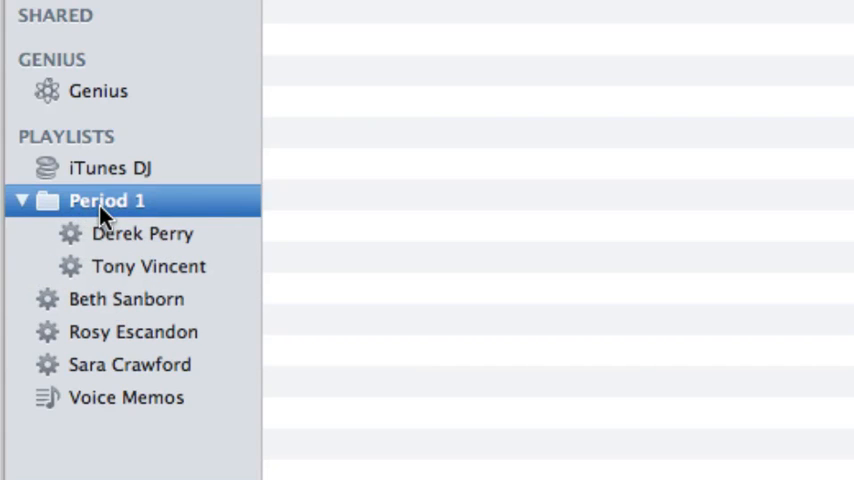
pyautogui.moveTo(14, 208)
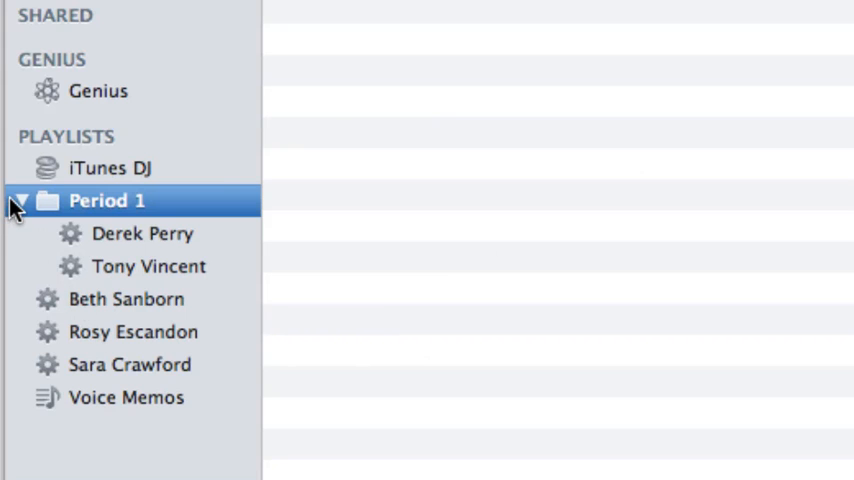
pyautogui.click(22, 200)
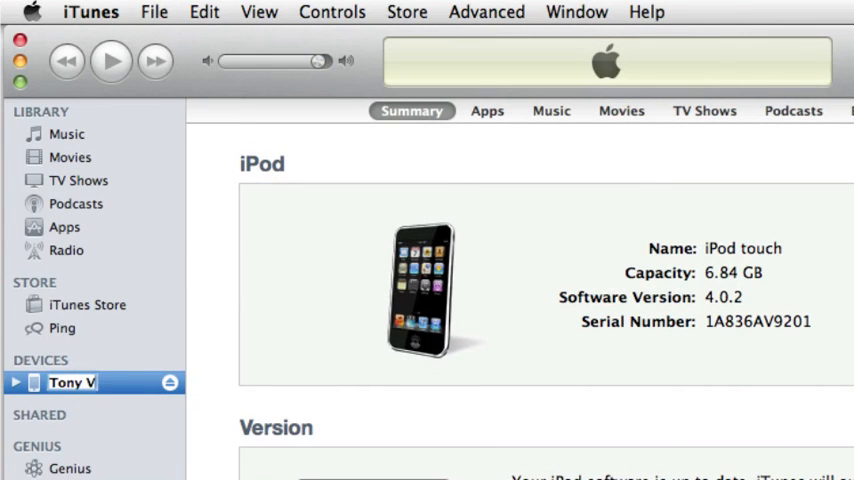
# Choose Yes to copy the connected iPod touch's new voice memos into the library.
pyautogui.scroll(-3)
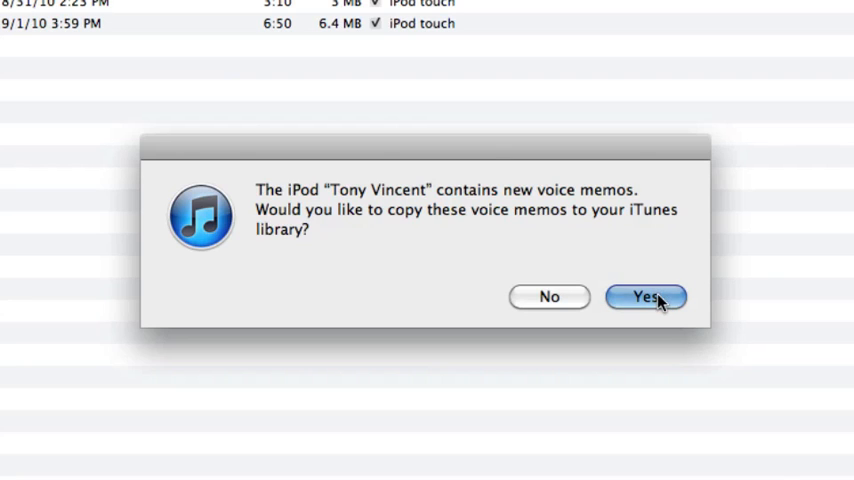
pyautogui.click(644, 296)
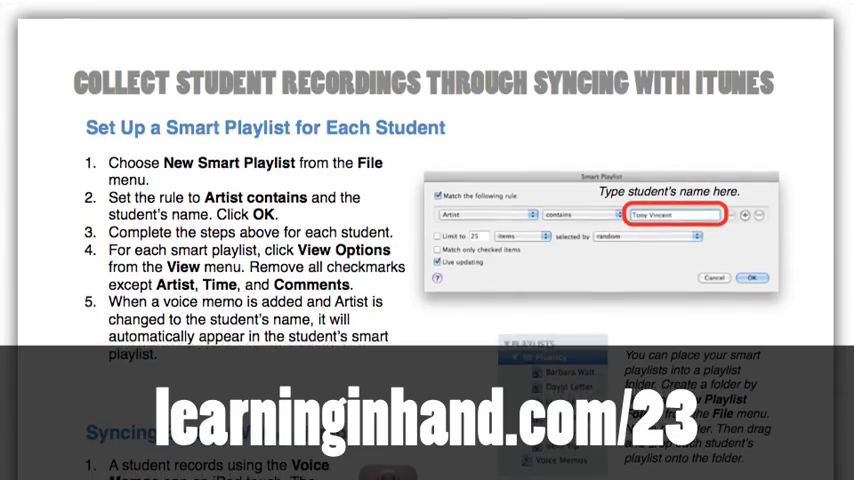
# Scroll the handout to its Syncing Student Voice Memos section.
pyautogui.scroll(-3)
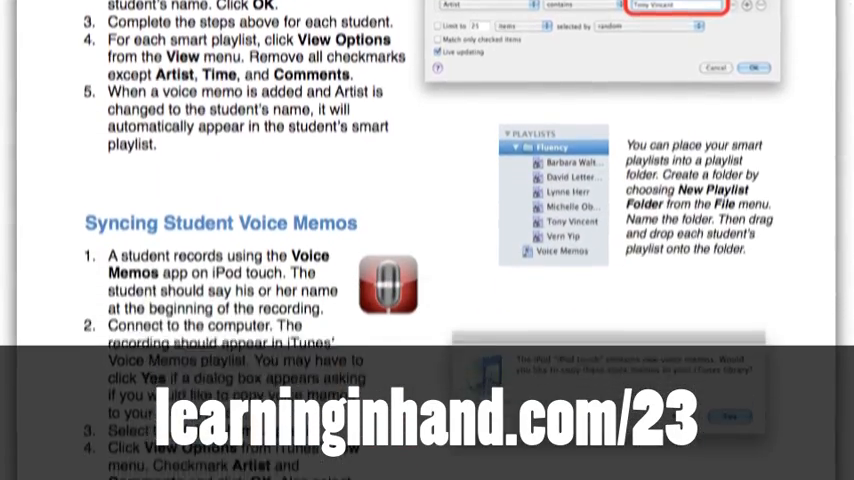
pyautogui.scroll(-3)
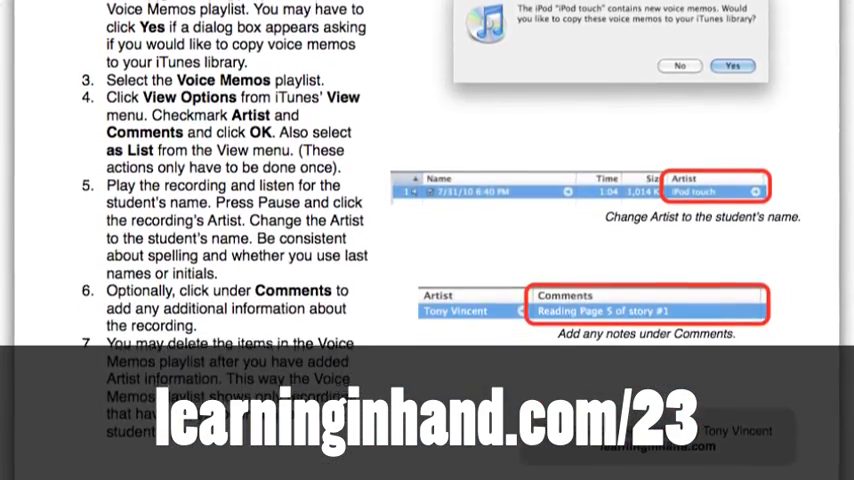